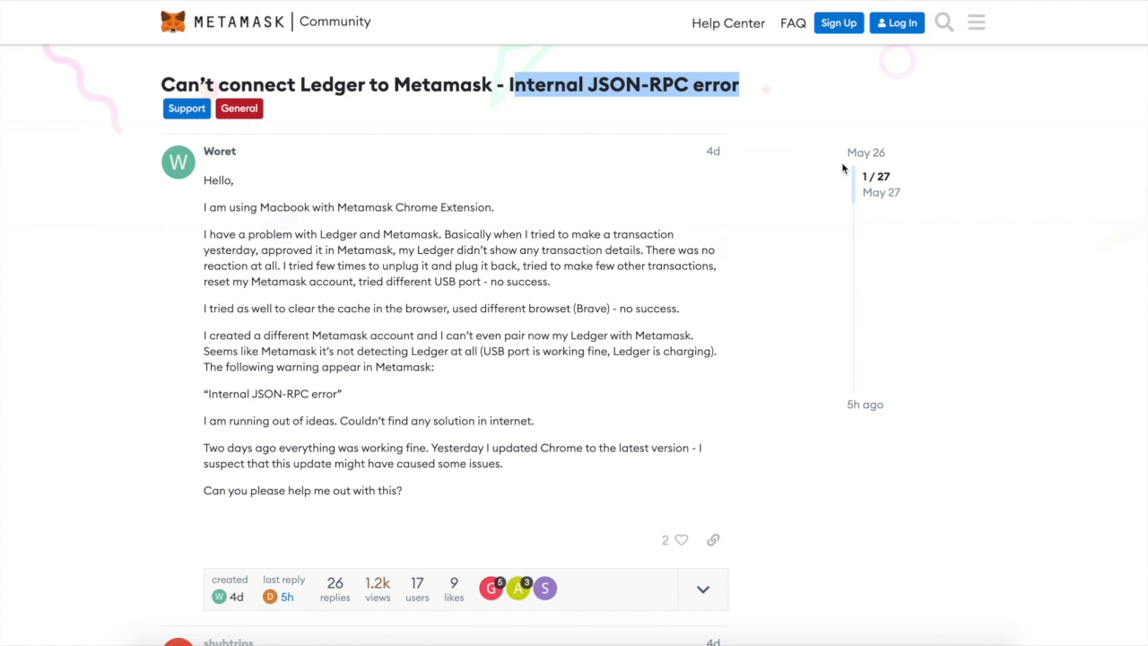
Scroll through the Uniswap 500 USDC to ETH swap and its USDC approval prompt
{"action": "scroll", "scroll_direction": "down", "scroll_amount": 3}
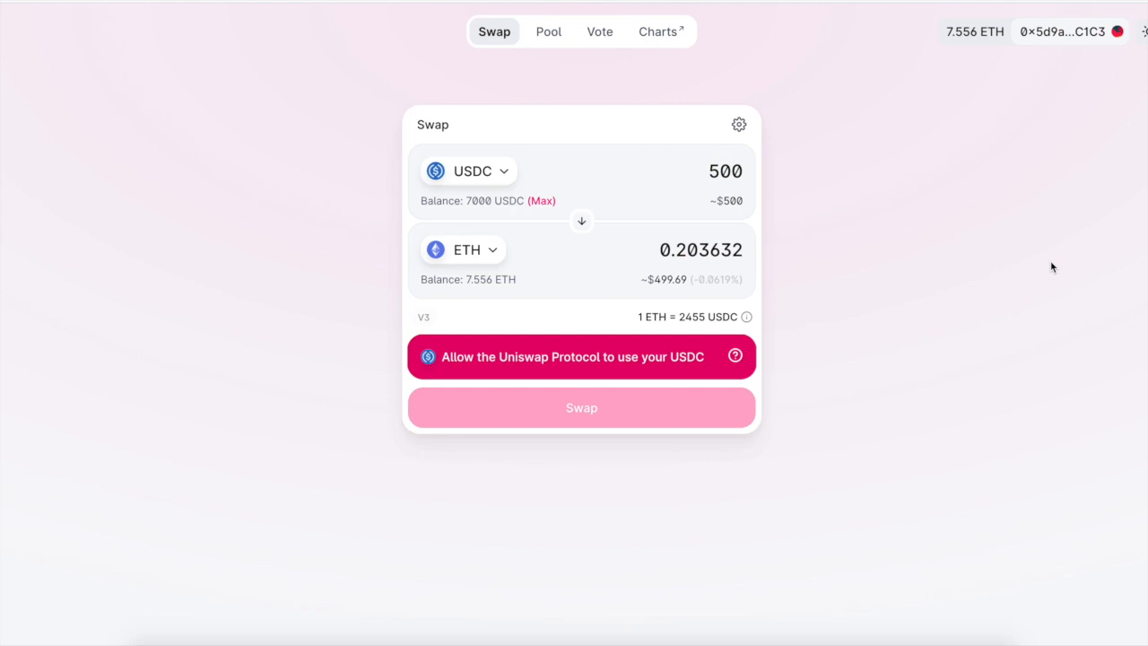
{"action": "mouse_move", "coordinate": [1101, 334]}
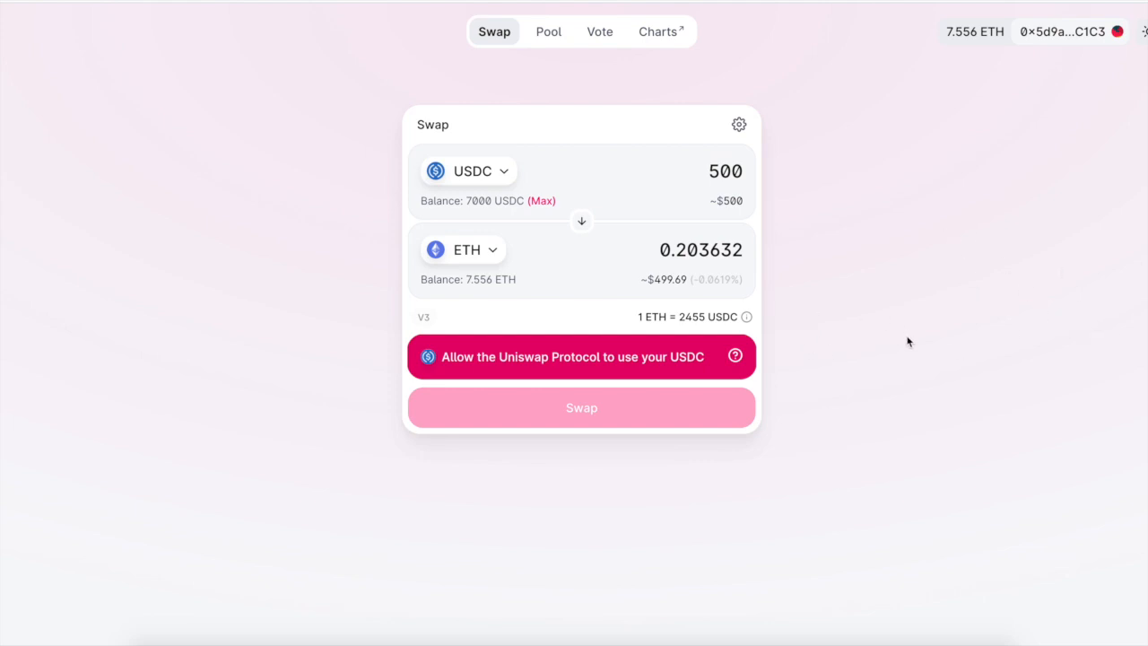
{"action": "mouse_move", "coordinate": [842, 212]}
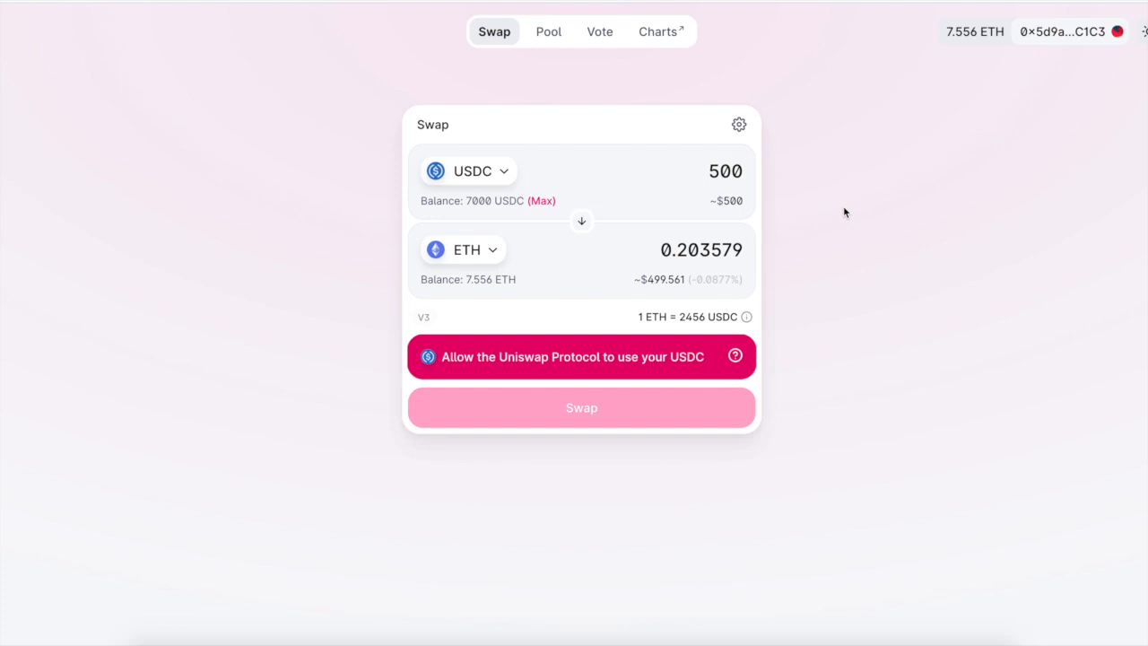
{"action": "mouse_move", "coordinate": [857, 195]}
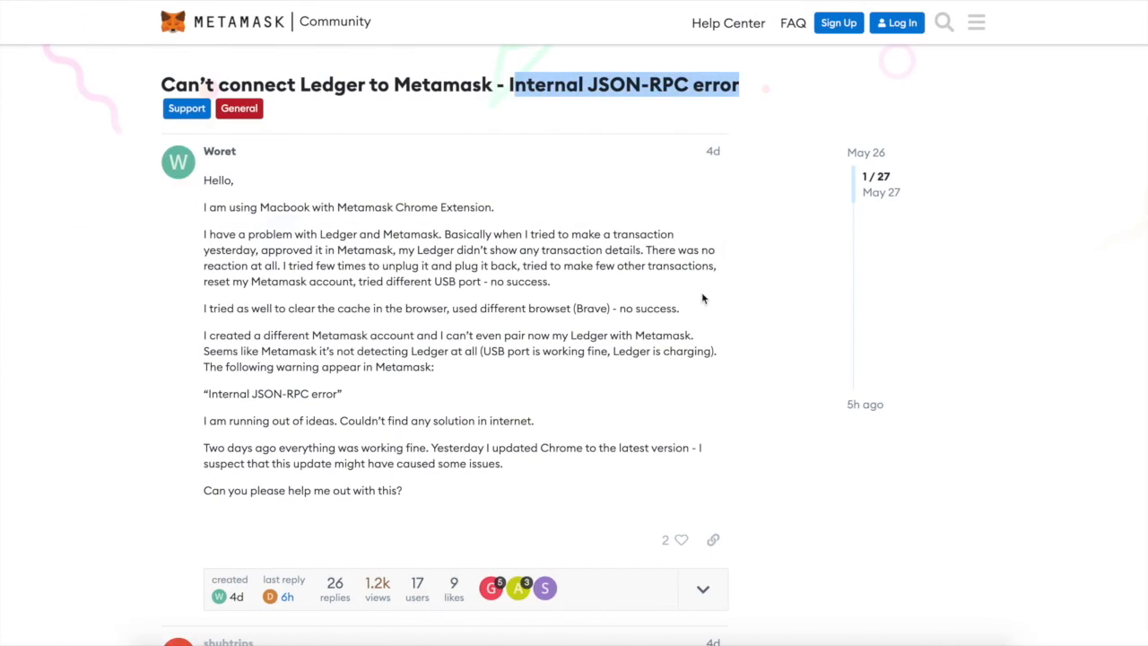
Read the Ledger thread's 'Ledger Support Update for Chrome Users' reply and later comments
{"action": "scroll", "scroll_direction": "down", "scroll_amount": 3}
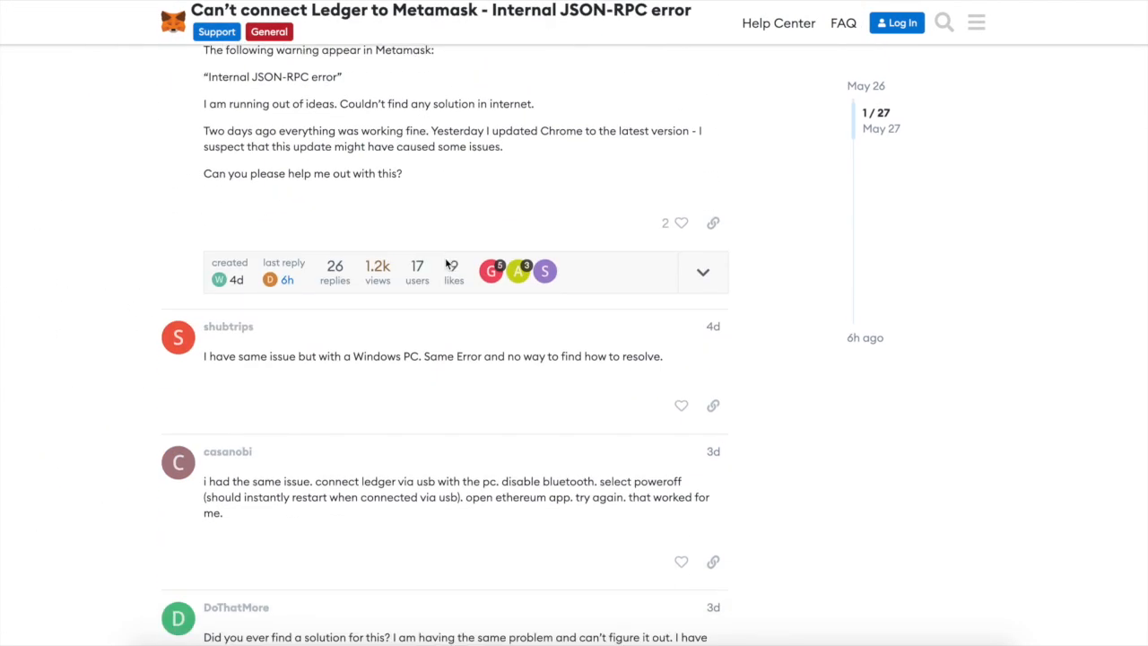
{"action": "scroll", "scroll_direction": "down", "scroll_amount": 3}
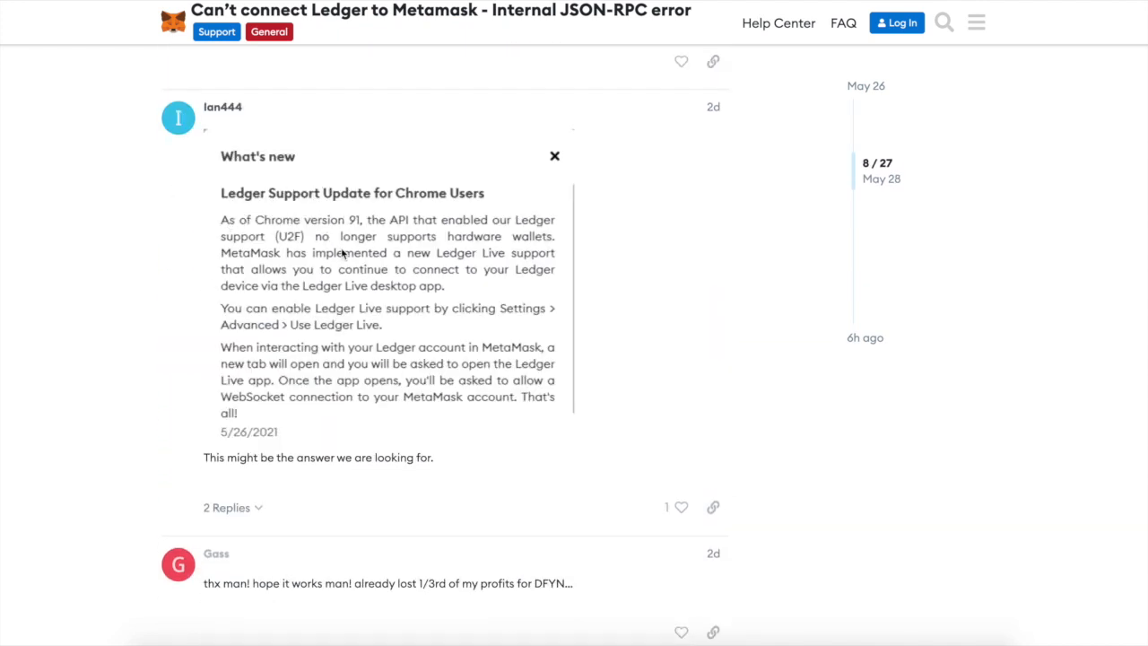
{"action": "mouse_move", "coordinate": [324, 239]}
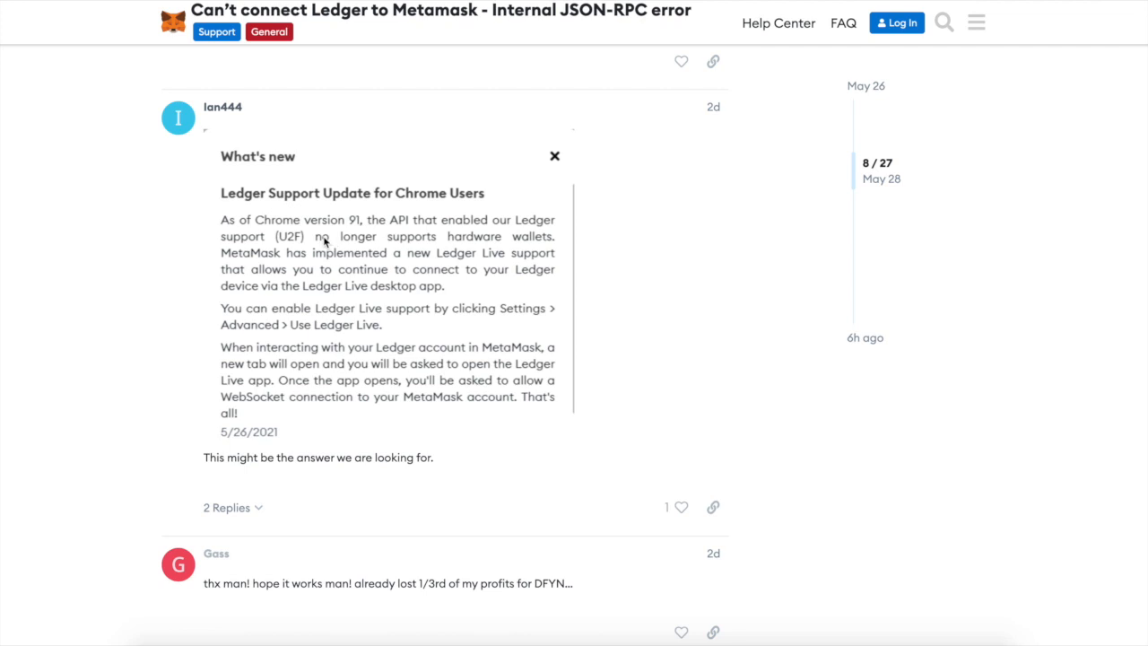
{"action": "mouse_move", "coordinate": [503, 240]}
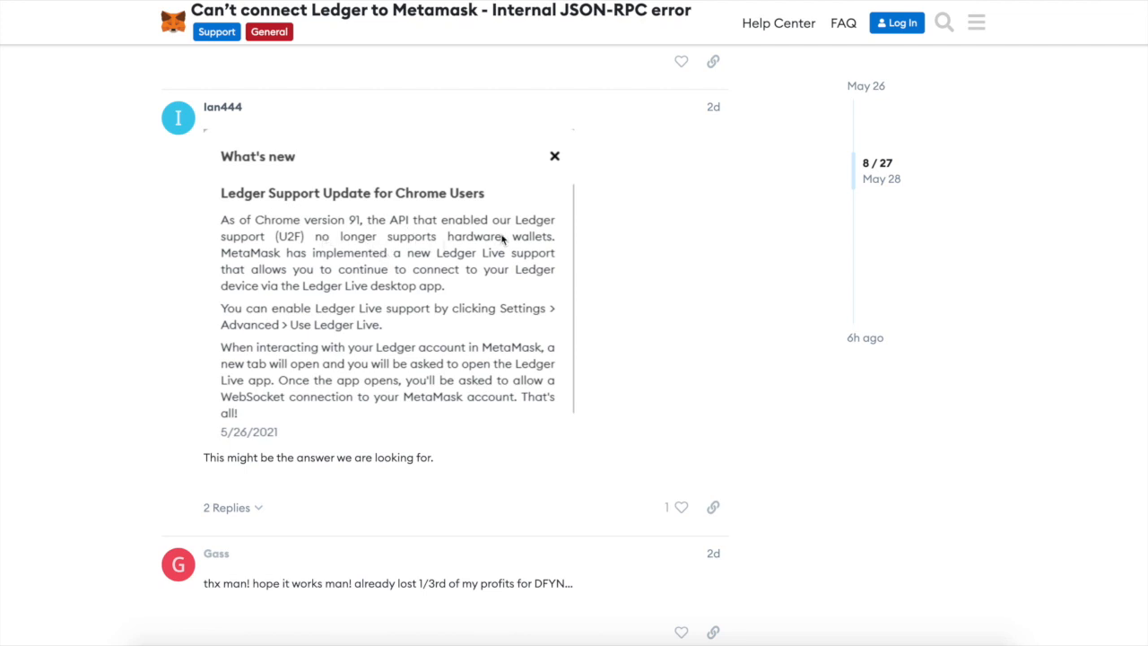
{"action": "mouse_move", "coordinate": [215, 341]}
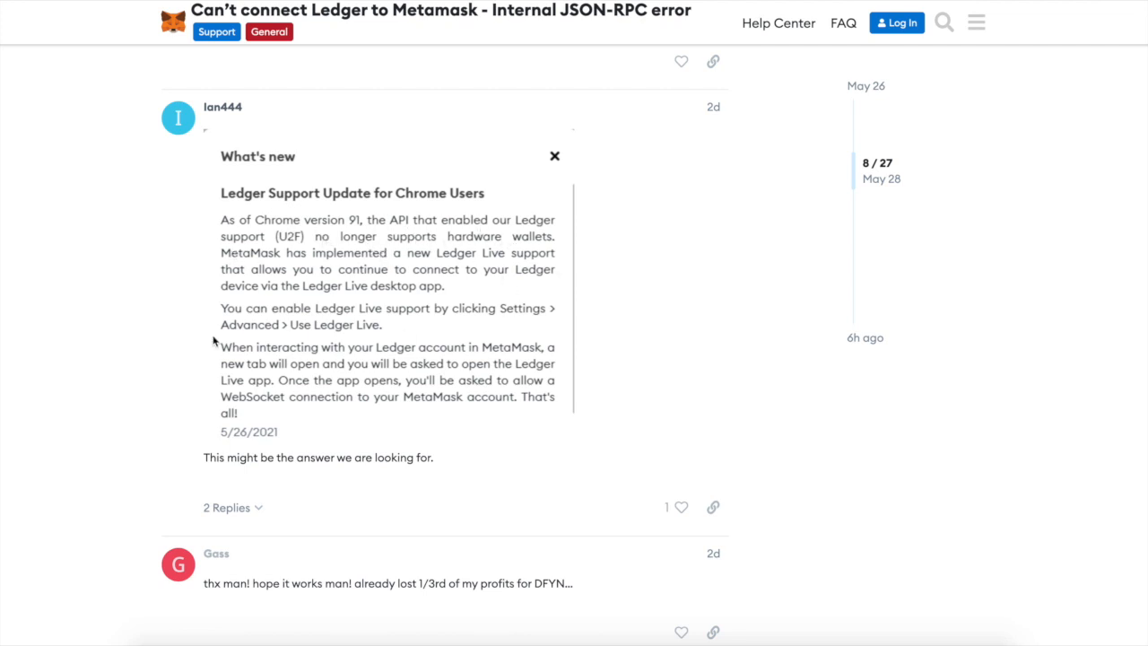
{"action": "mouse_move", "coordinate": [458, 331]}
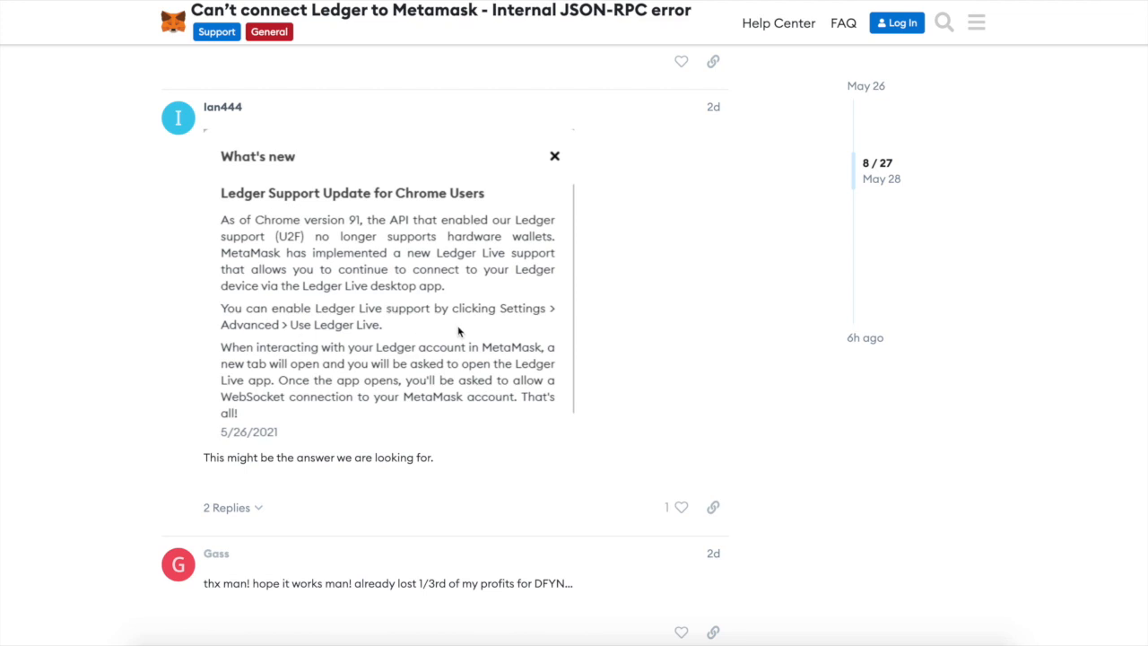
{"action": "mouse_move", "coordinate": [283, 372]}
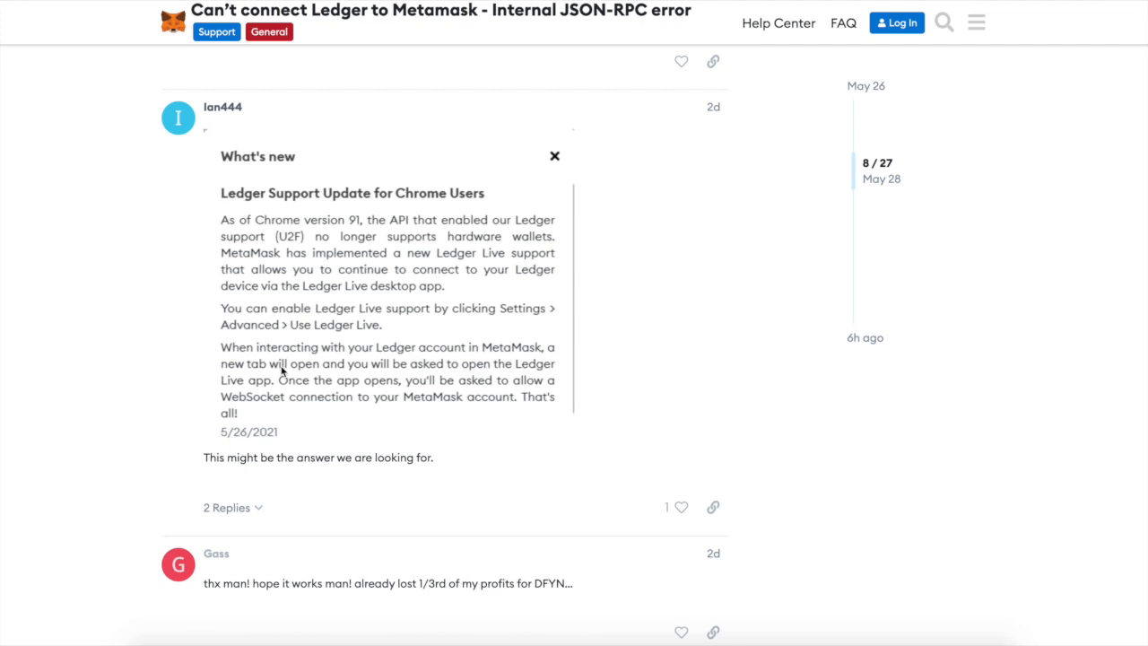
{"action": "mouse_move", "coordinate": [284, 473]}
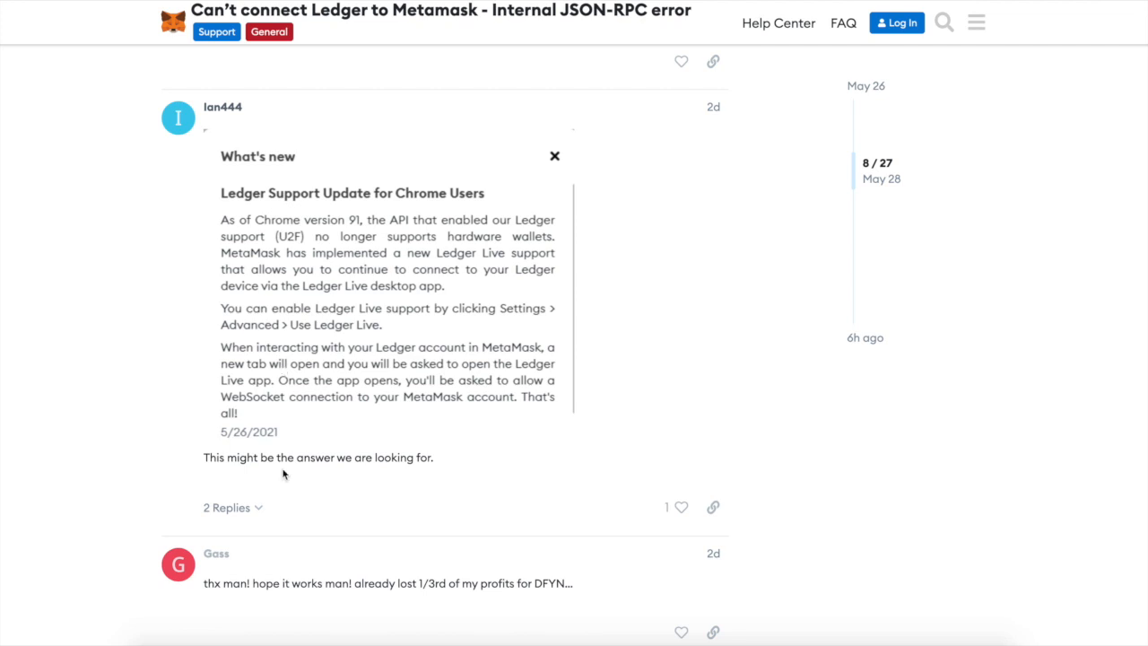
{"action": "scroll", "scroll_direction": "down", "scroll_amount": 3}
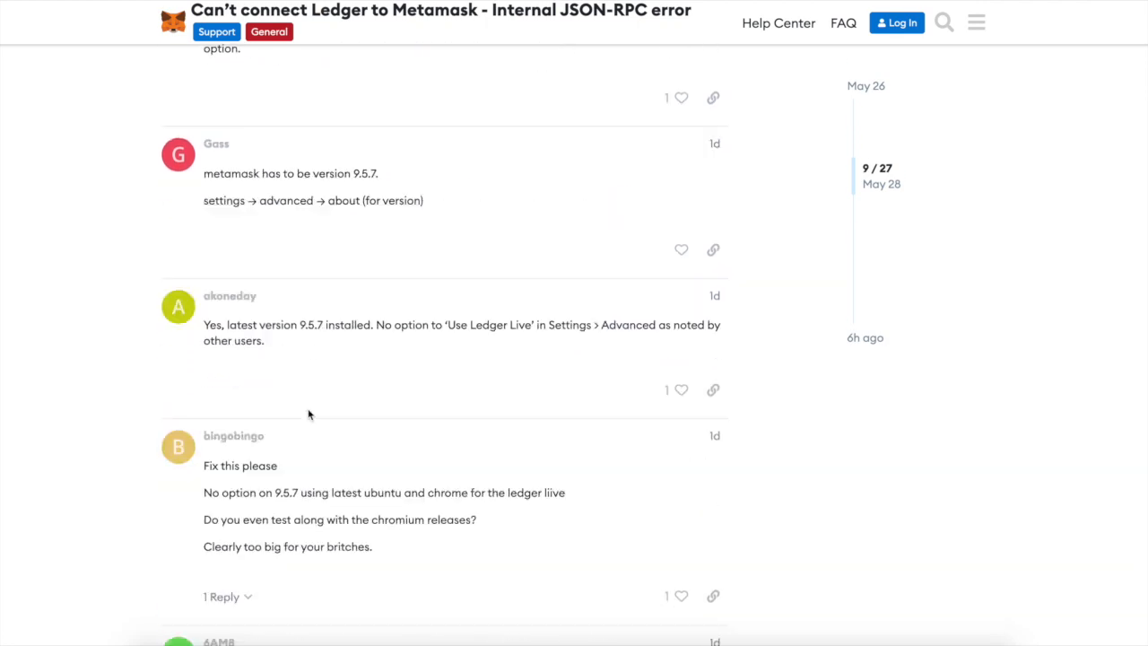
{"action": "scroll", "scroll_direction": "down", "scroll_amount": 3}
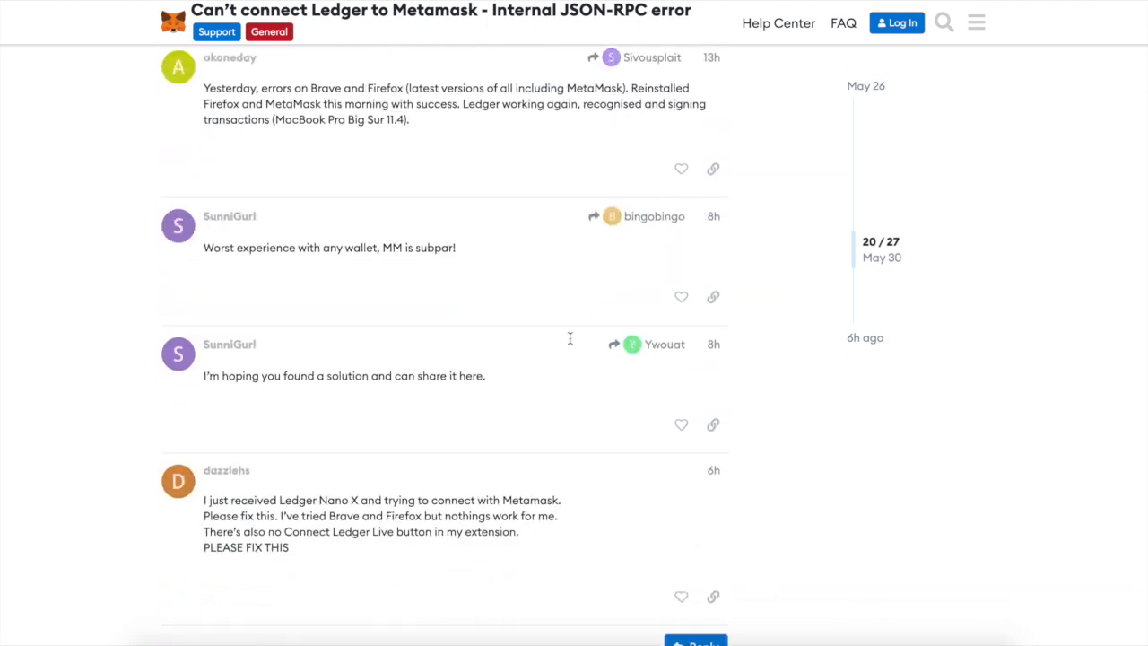
{"action": "scroll", "scroll_direction": "down", "scroll_amount": 3}
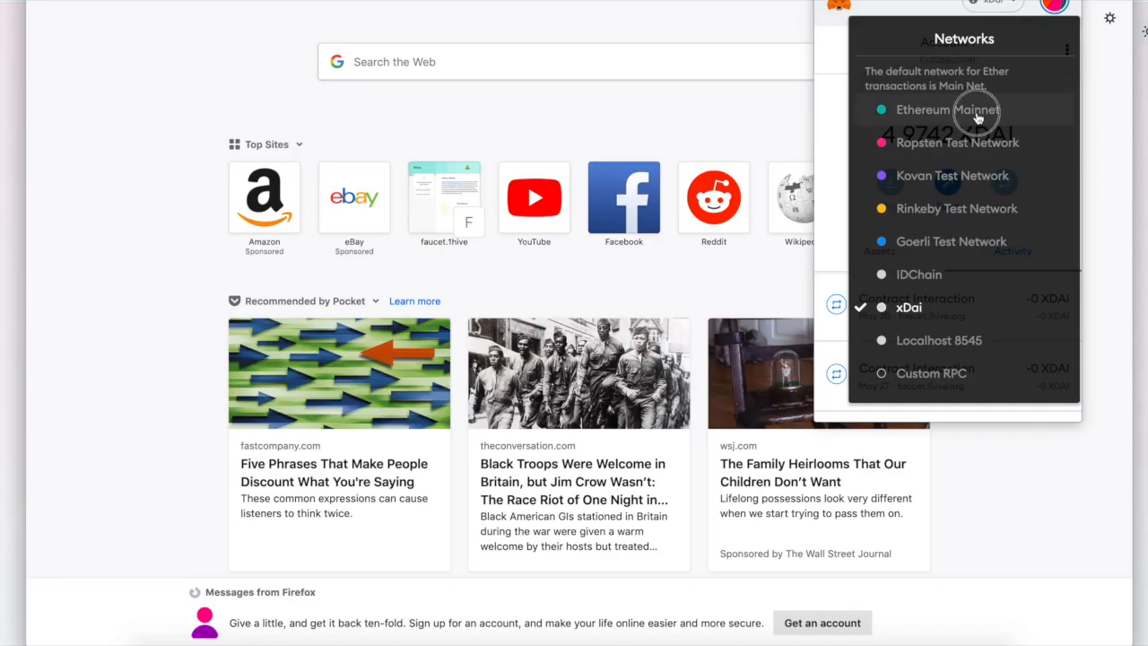
Pick Ethereum Mainnet in place of xDai from MetaMask's network list
{"action": "left_click", "coordinate": [935, 109]}
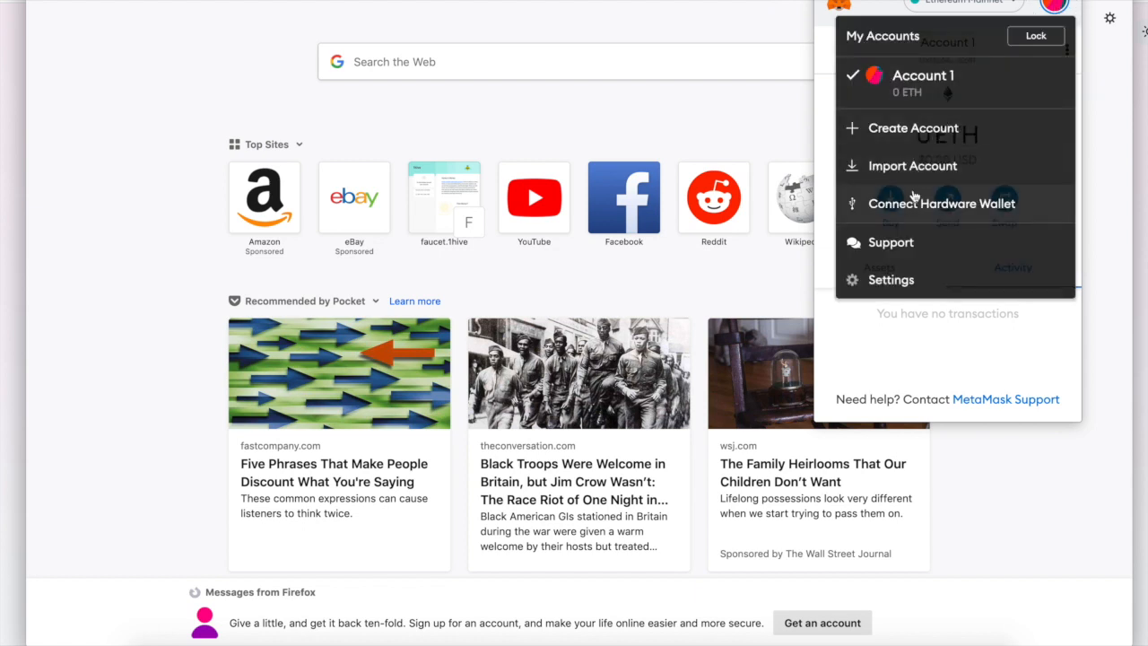
Choose Connect Hardware Wallet, then Ledger, to list its accounts
{"action": "left_click", "coordinate": [941, 203]}
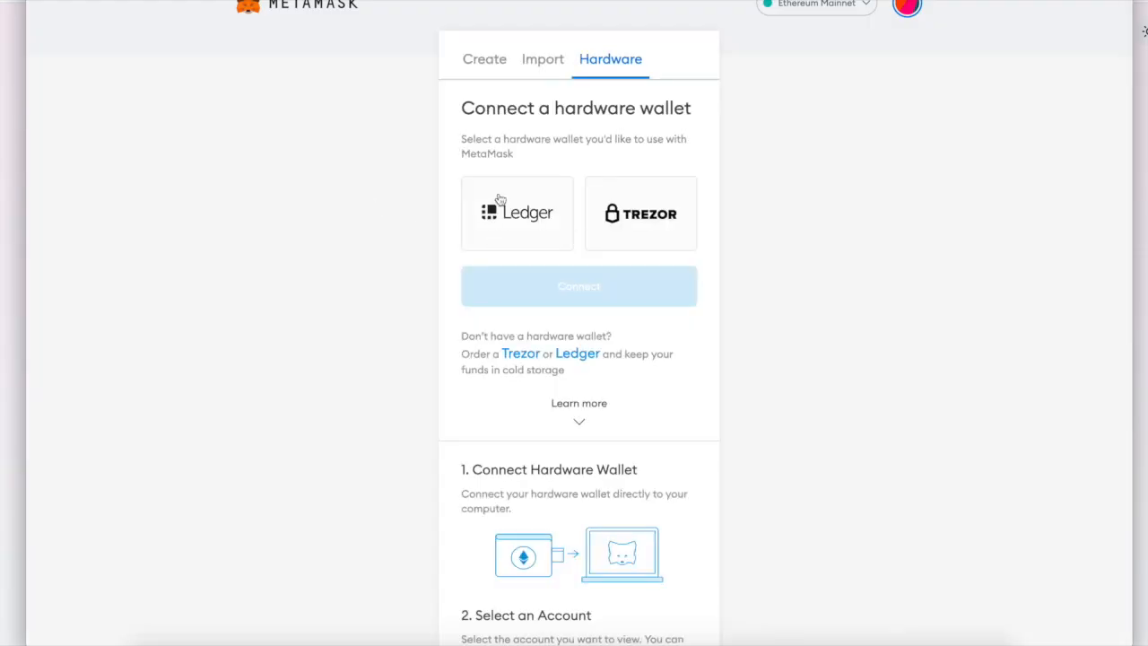
{"action": "left_click", "coordinate": [578, 286]}
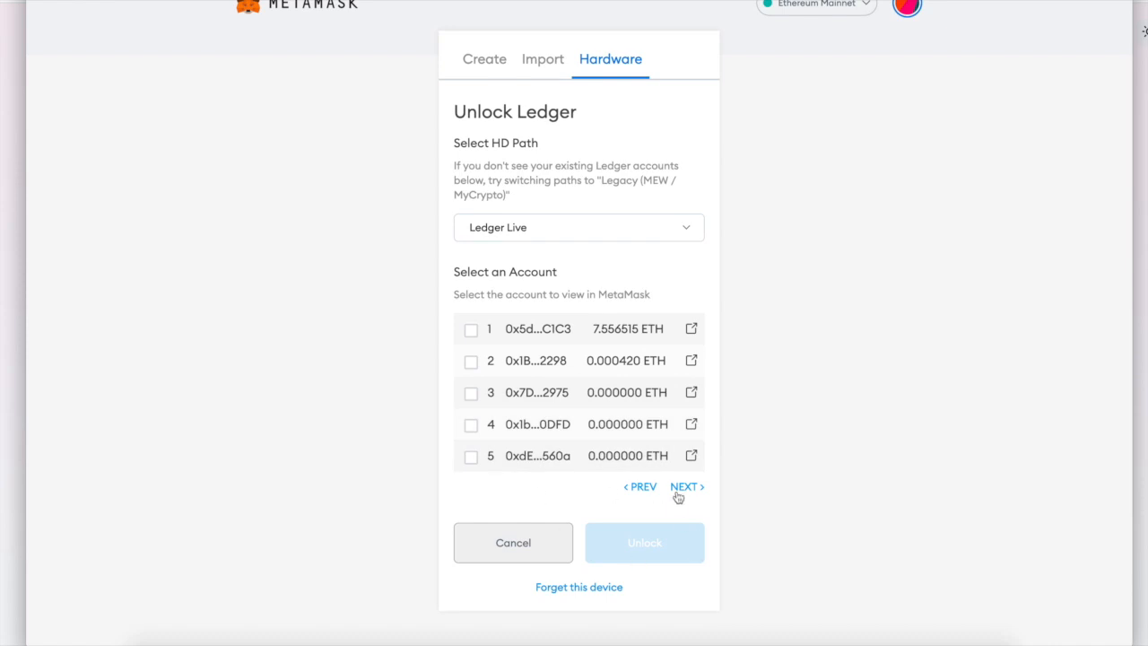
{"action": "mouse_move", "coordinate": [535, 489]}
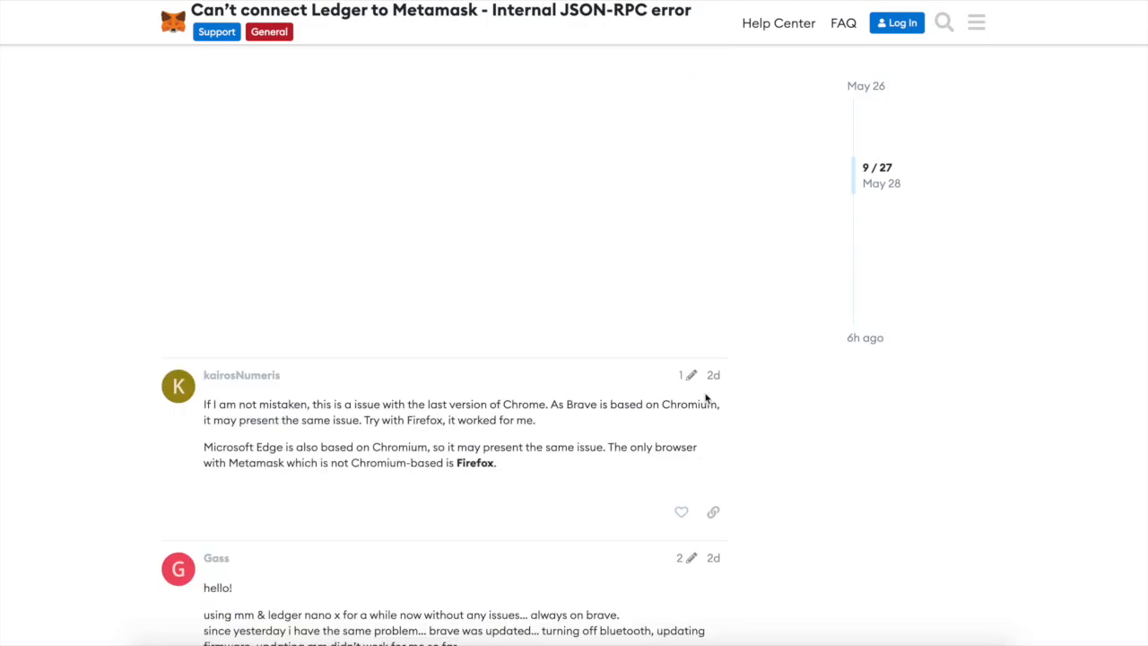
Scroll back up to the forum thread's Firefox workaround reply
{"action": "scroll", "scroll_direction": "up", "scroll_amount": 3}
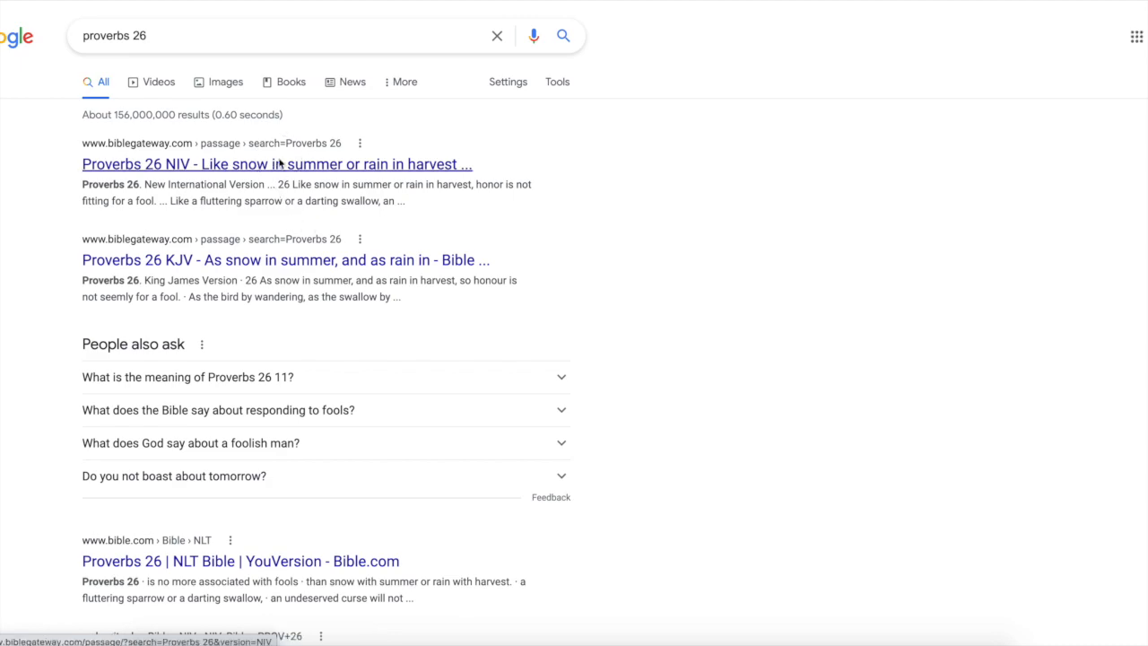
Open the Proverbs 26 NIV result on Bible Gateway and scroll through the verses
{"action": "left_click", "coordinate": [275, 163]}
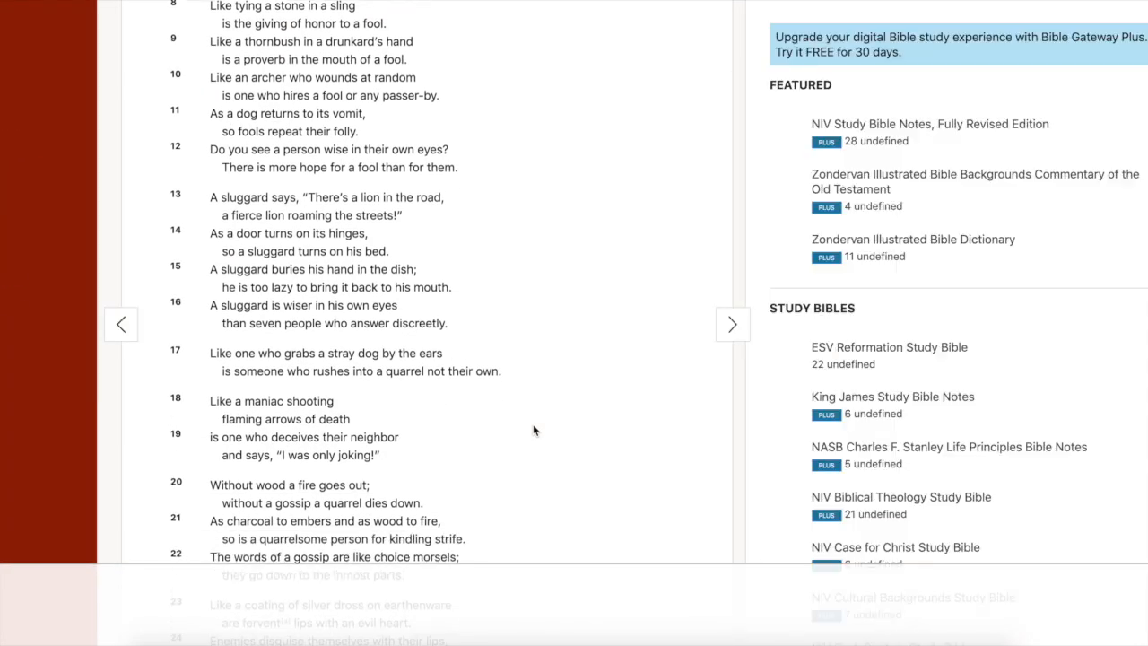
{"action": "scroll", "scroll_direction": "down", "scroll_amount": 3}
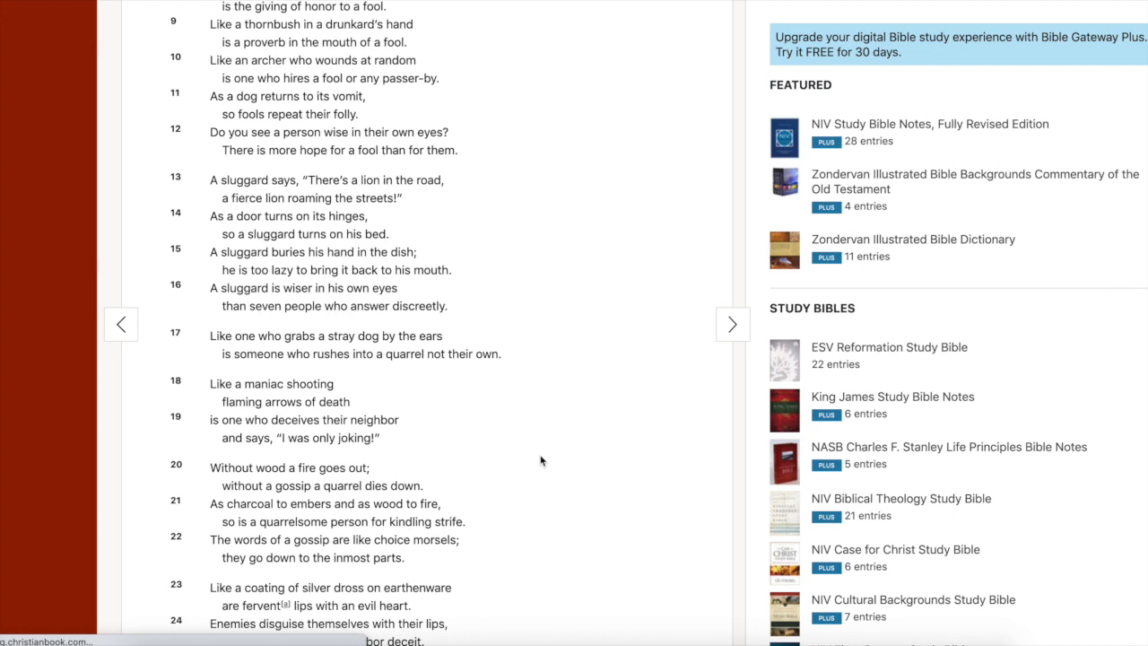
{"action": "mouse_move", "coordinate": [686, 533]}
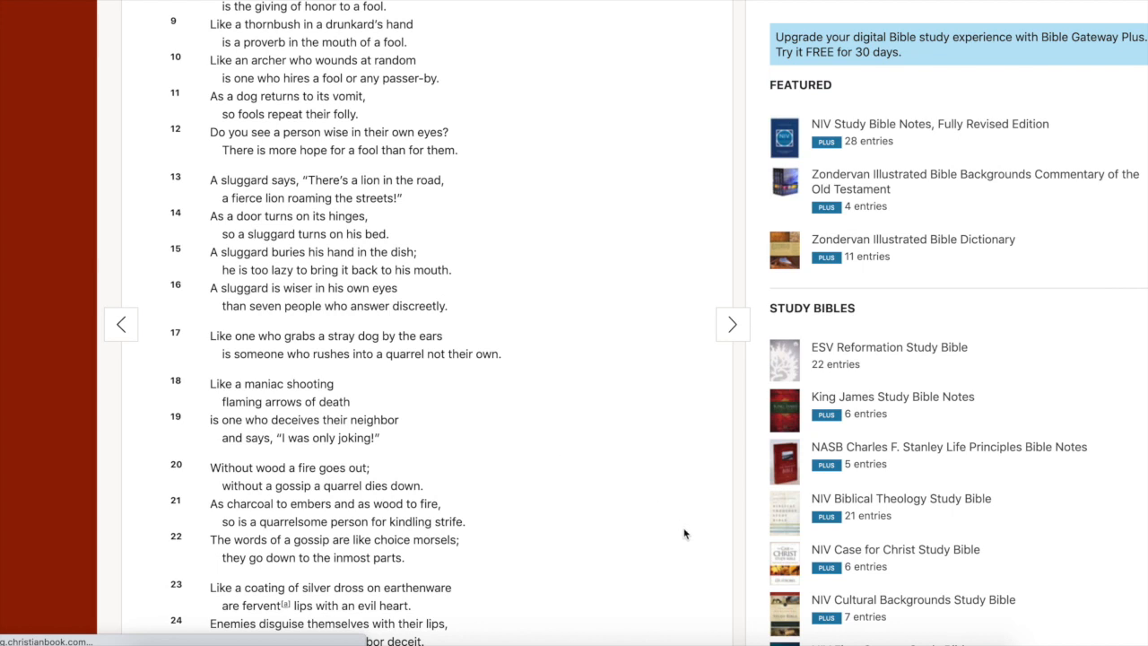
{"action": "mouse_move", "coordinate": [672, 505]}
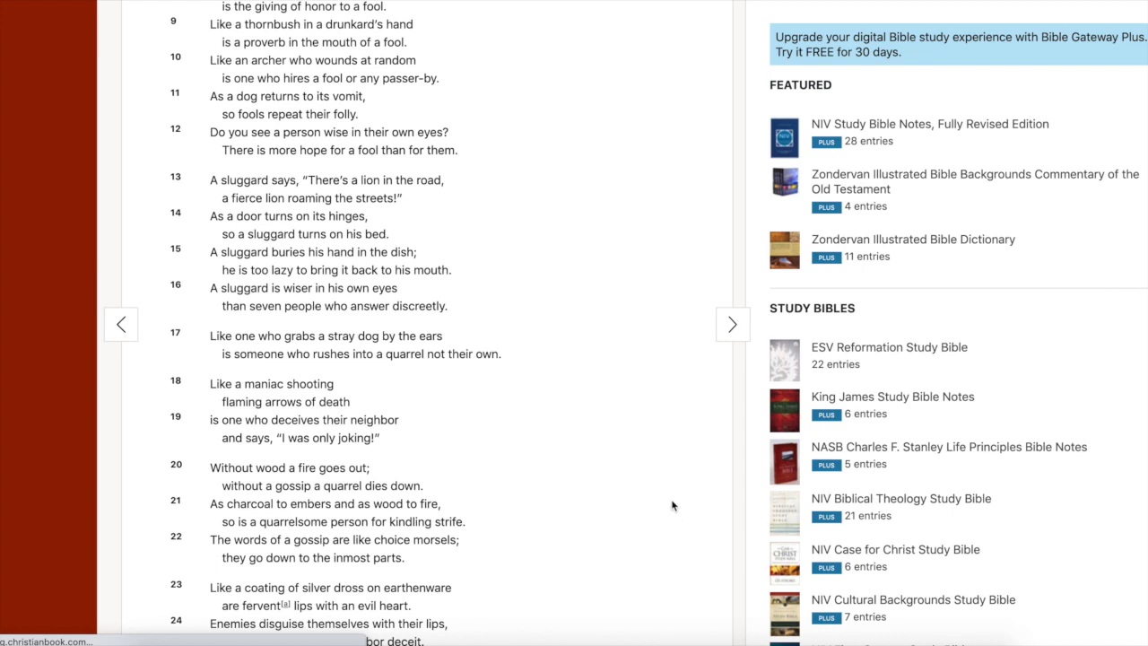
{"action": "mouse_move", "coordinate": [674, 481]}
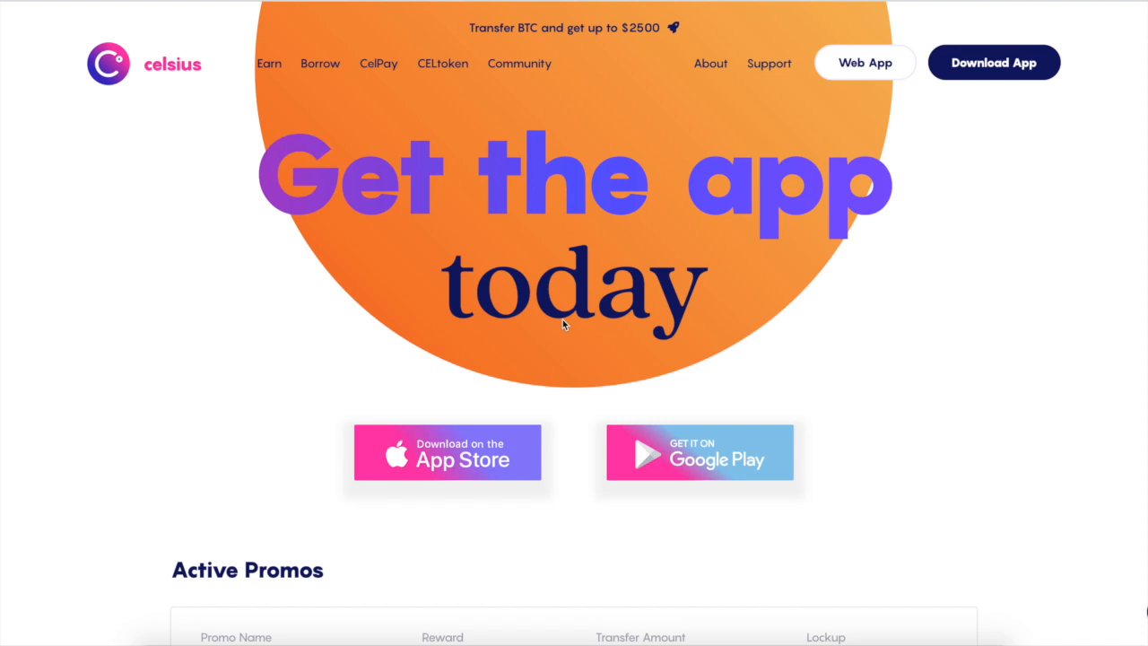
Scroll down to the Active Promos table listing BTC2500, BTC600 and BTC50
{"action": "scroll", "scroll_direction": "down", "scroll_amount": 3}
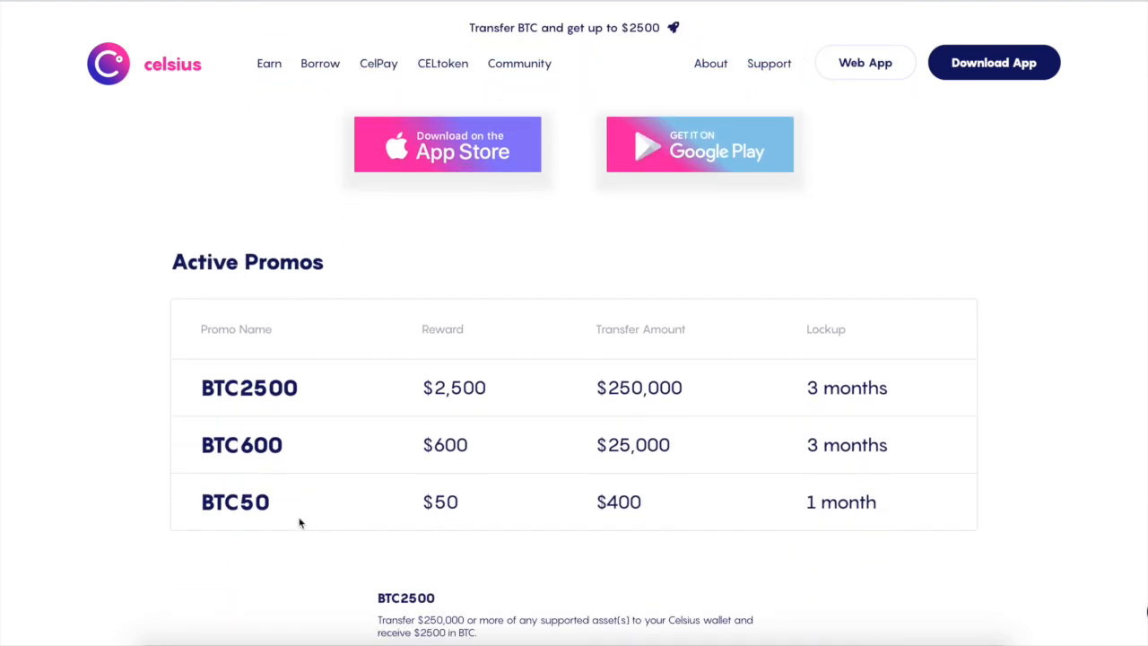
{"action": "mouse_move", "coordinate": [367, 410]}
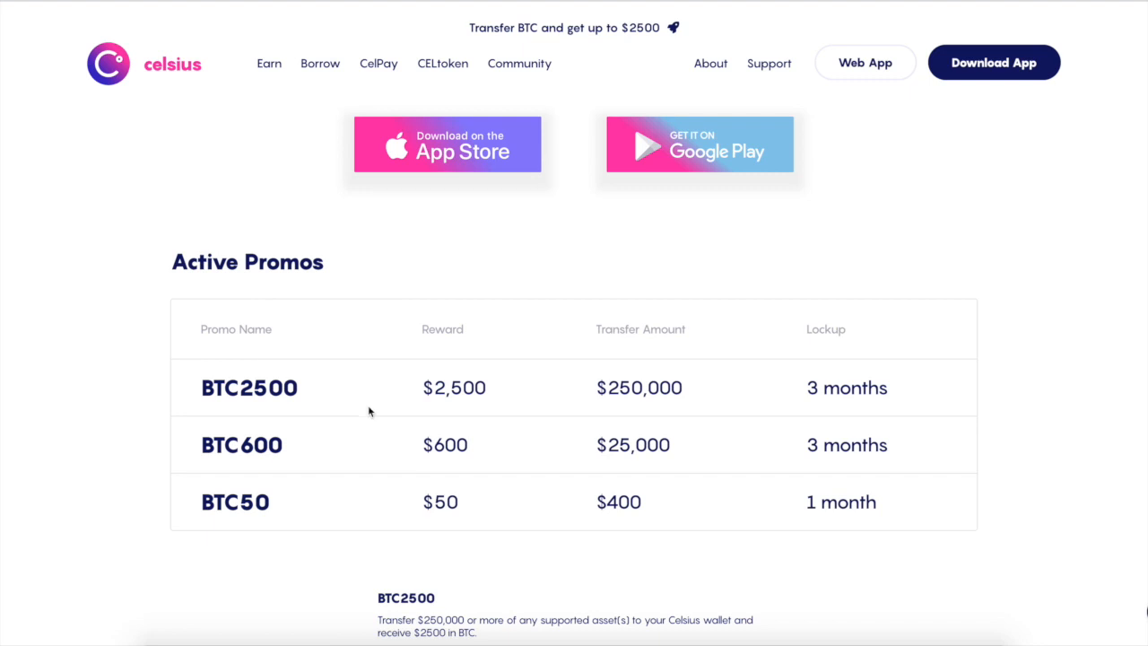
{"action": "mouse_move", "coordinate": [537, 517]}
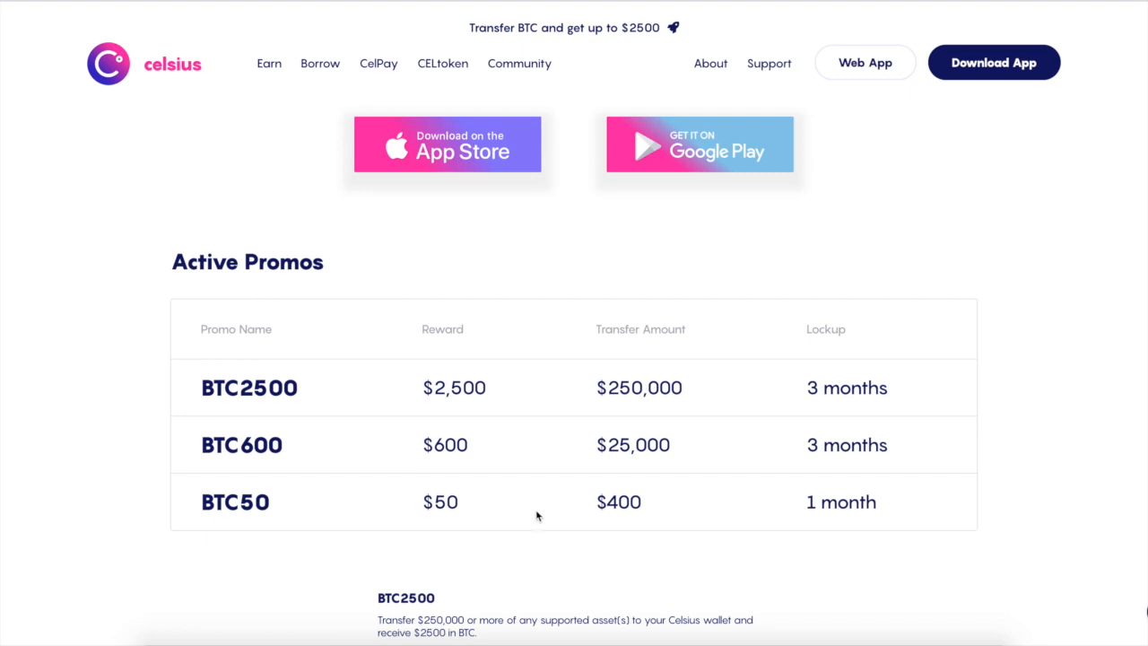
{"action": "mouse_move", "coordinate": [466, 502]}
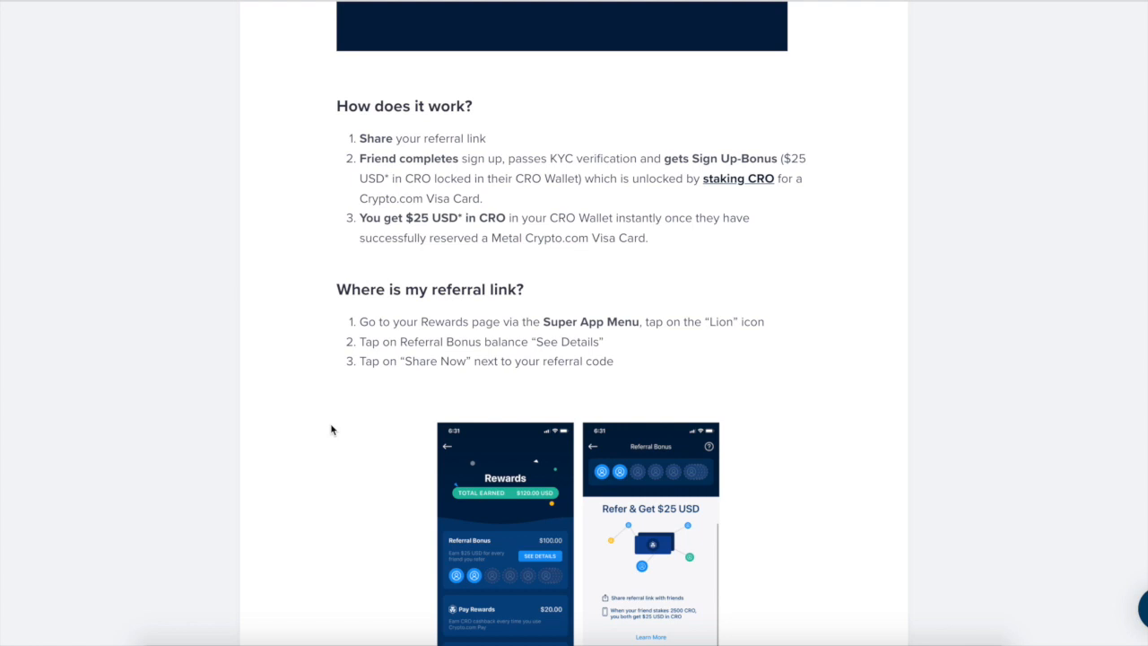
{"action": "mouse_move", "coordinate": [659, 218]}
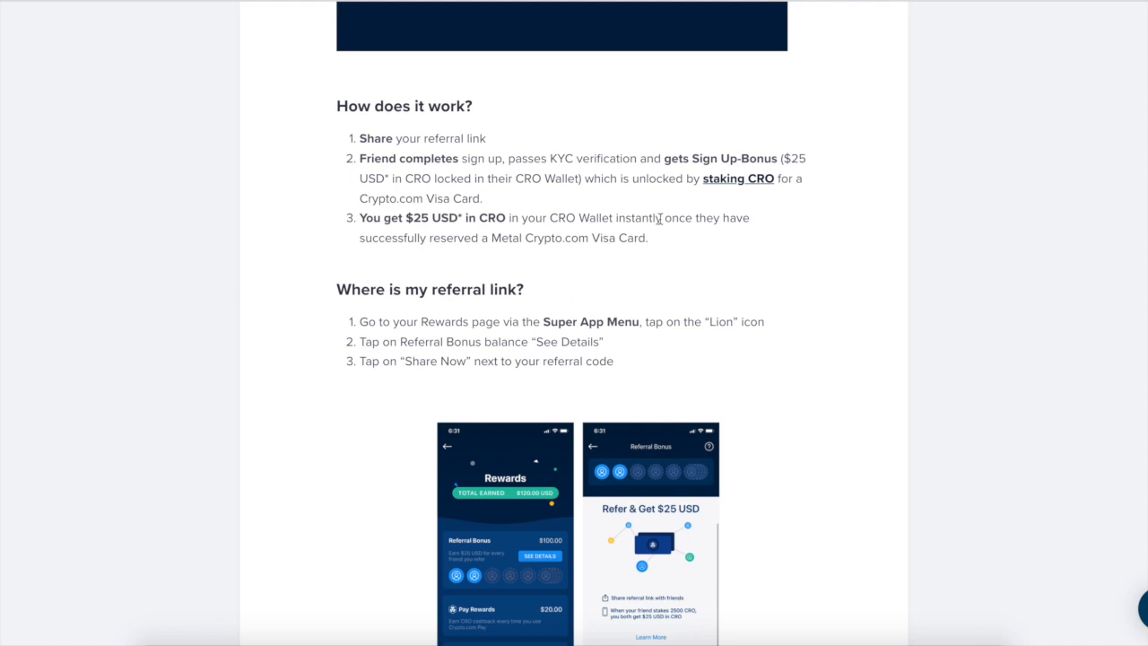